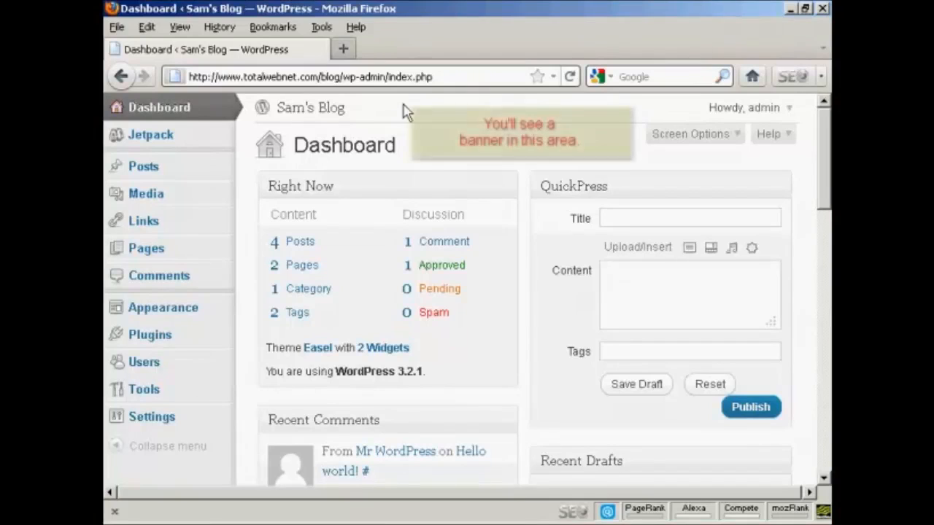
{"action": "mouse_move", "coordinate": [600, 111]}
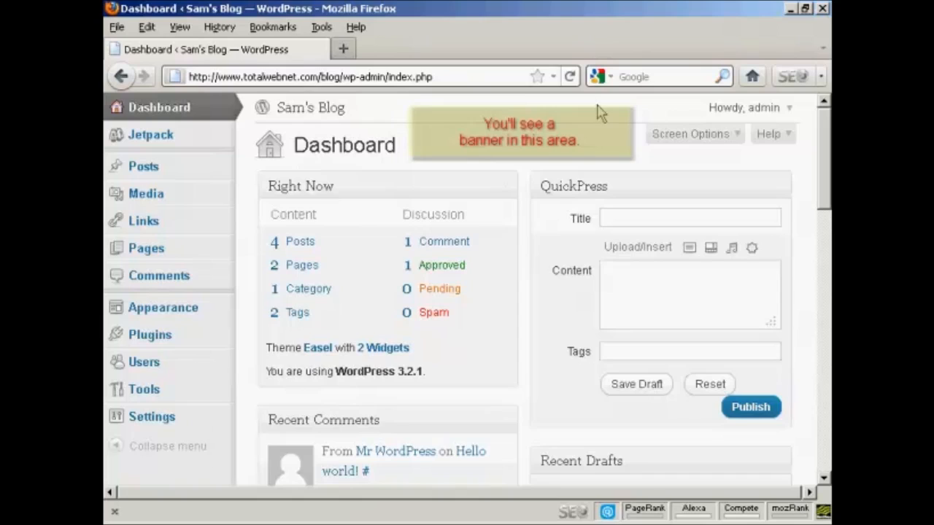
{"action": "mouse_move", "coordinate": [380, 114]}
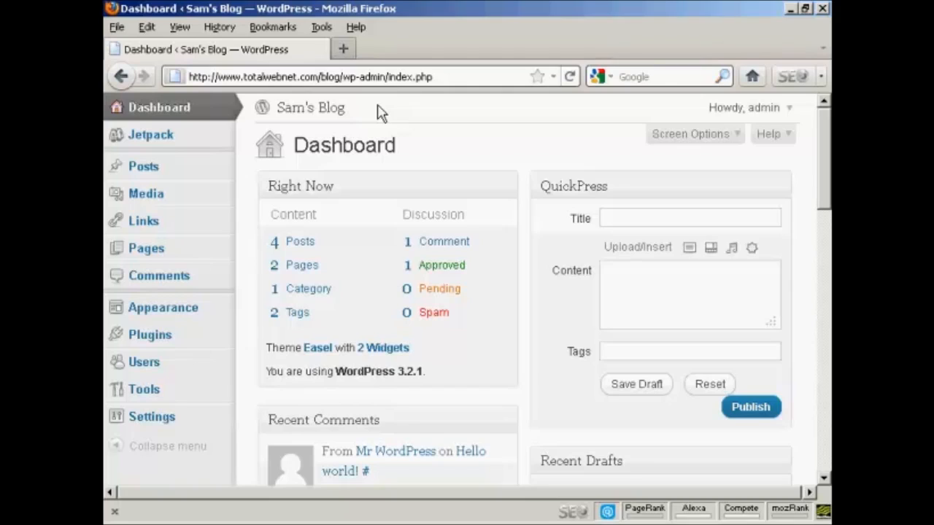
{"action": "mouse_move", "coordinate": [225, 122]}
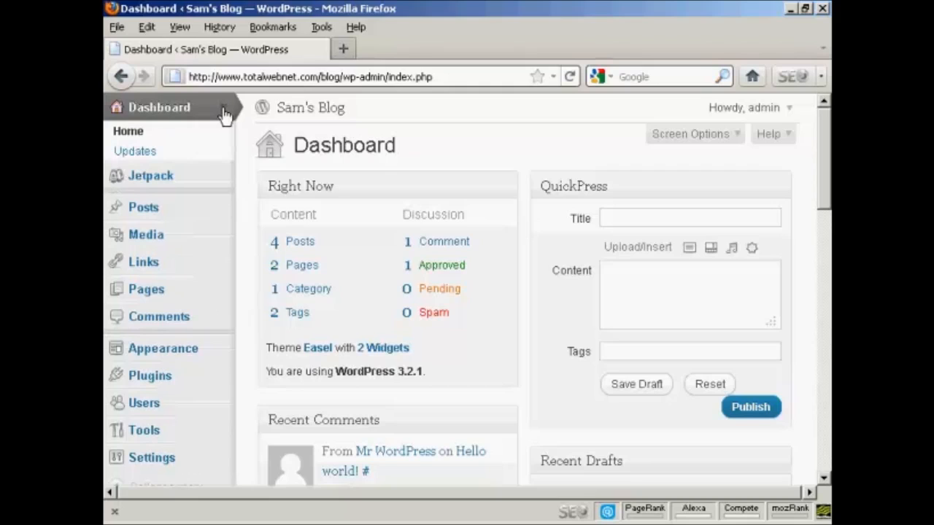
{"action": "mouse_move", "coordinate": [134, 150]}
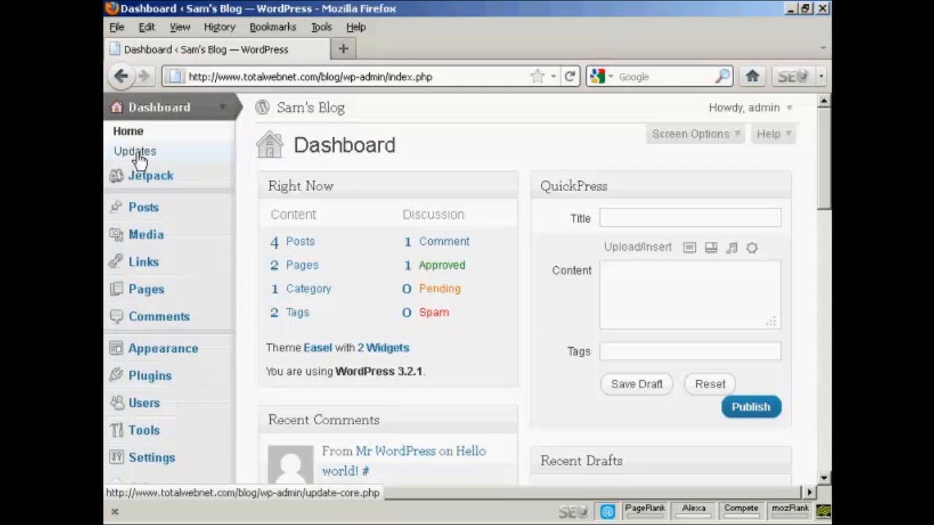
Go to the Updates page from the Dashboard menu of Sam's Blog.
{"action": "left_click", "coordinate": [134, 150]}
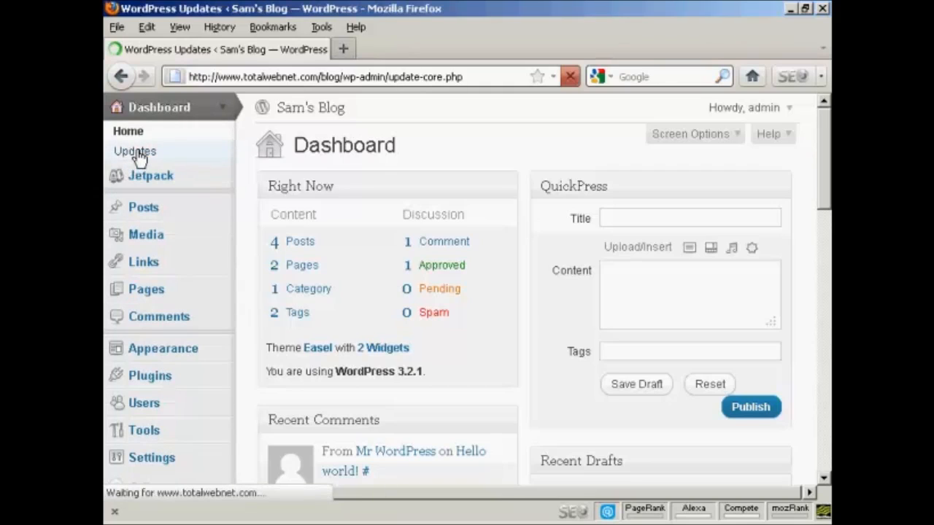
{"action": "left_click", "coordinate": [134, 150]}
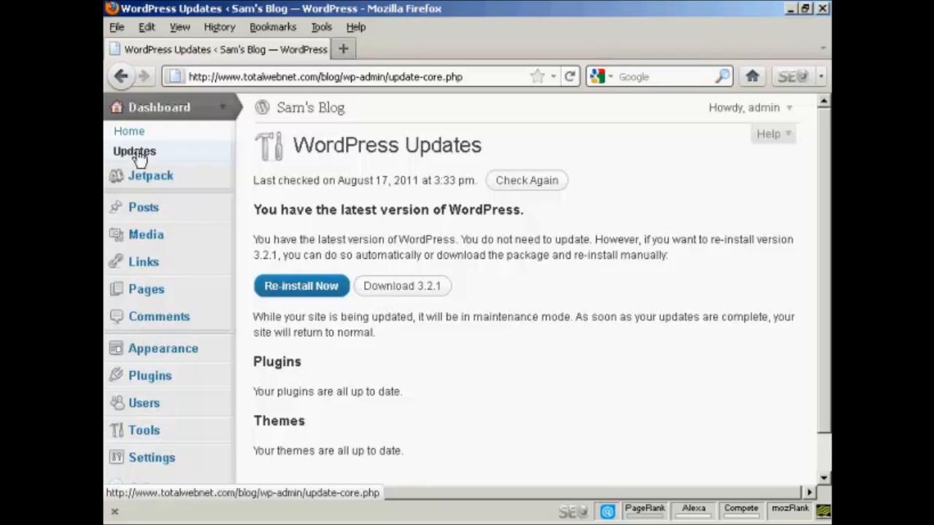
{"action": "mouse_move", "coordinate": [328, 416]}
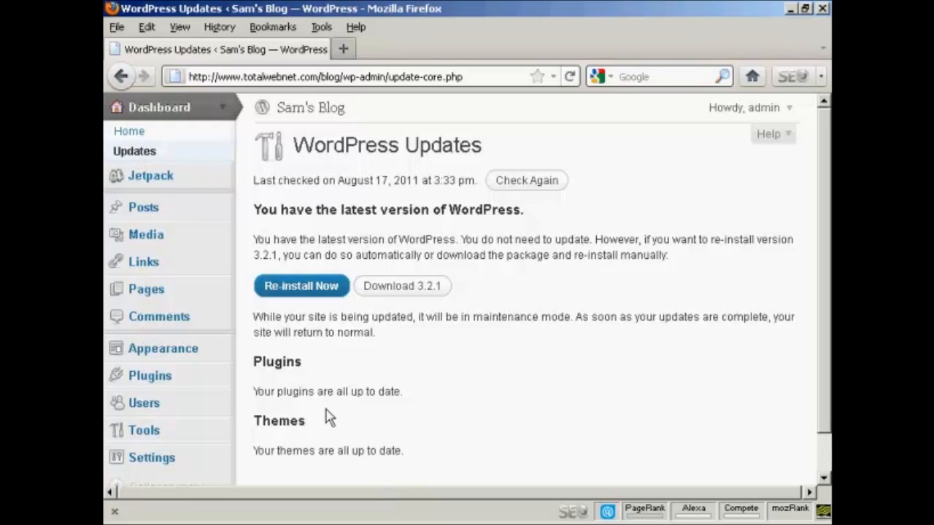
{"action": "mouse_move", "coordinate": [310, 454]}
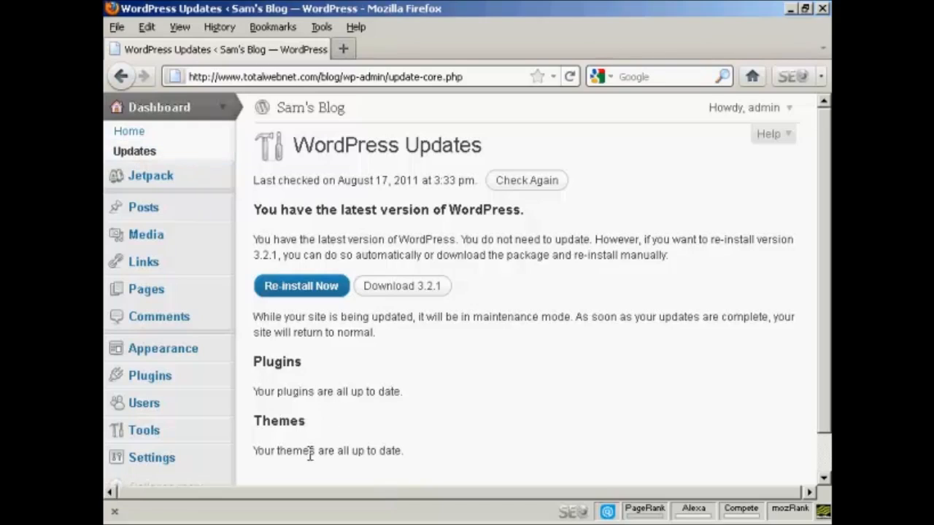
Scroll through the Plugins and Themes sections to confirm everything is up to date.
{"action": "scroll", "scroll_direction": "down", "scroll_amount": 3}
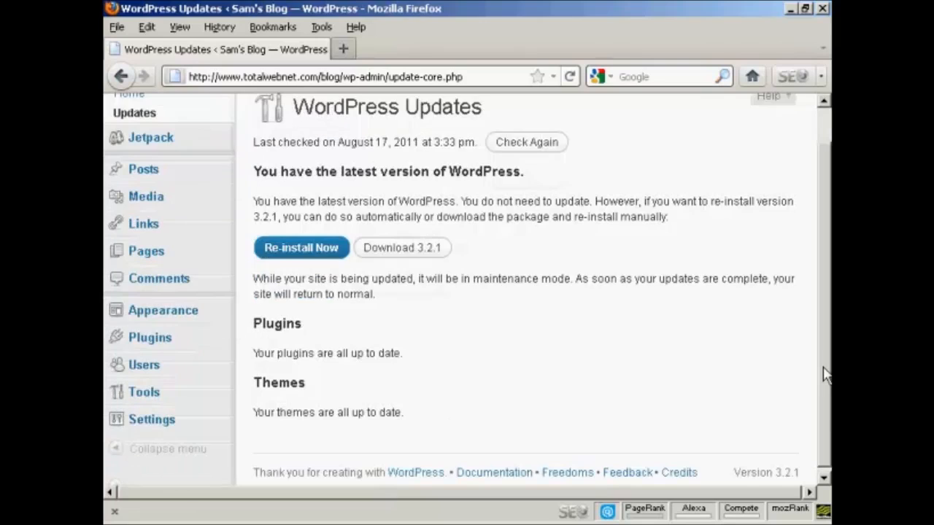
{"action": "scroll", "scroll_direction": "up", "scroll_amount": 3}
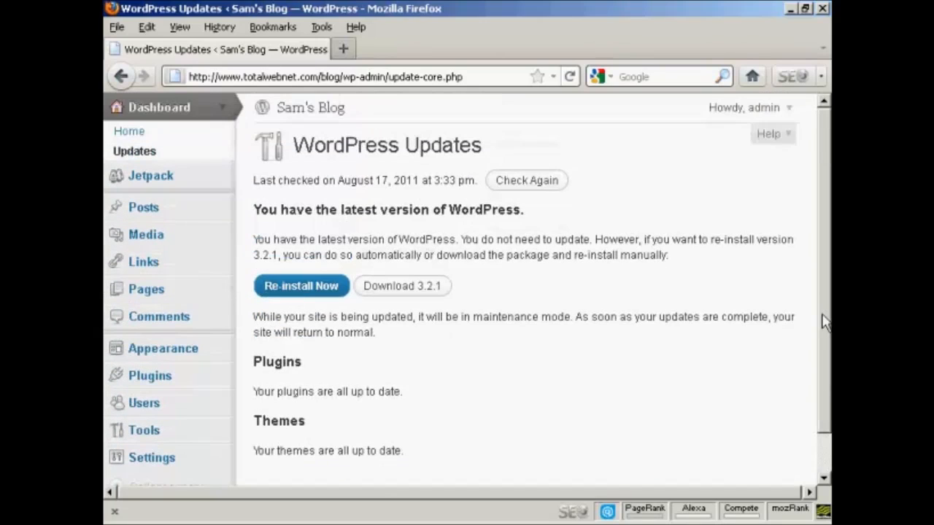
{"action": "mouse_move", "coordinate": [691, 304]}
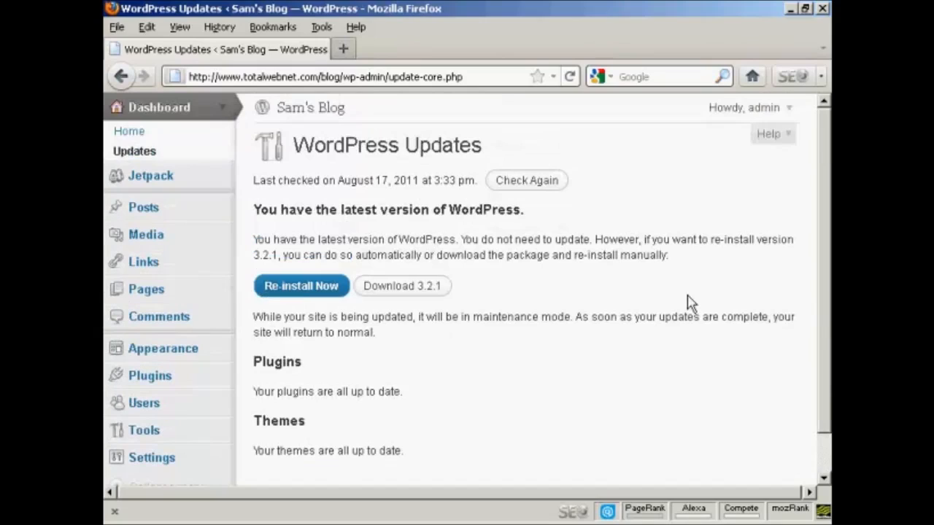